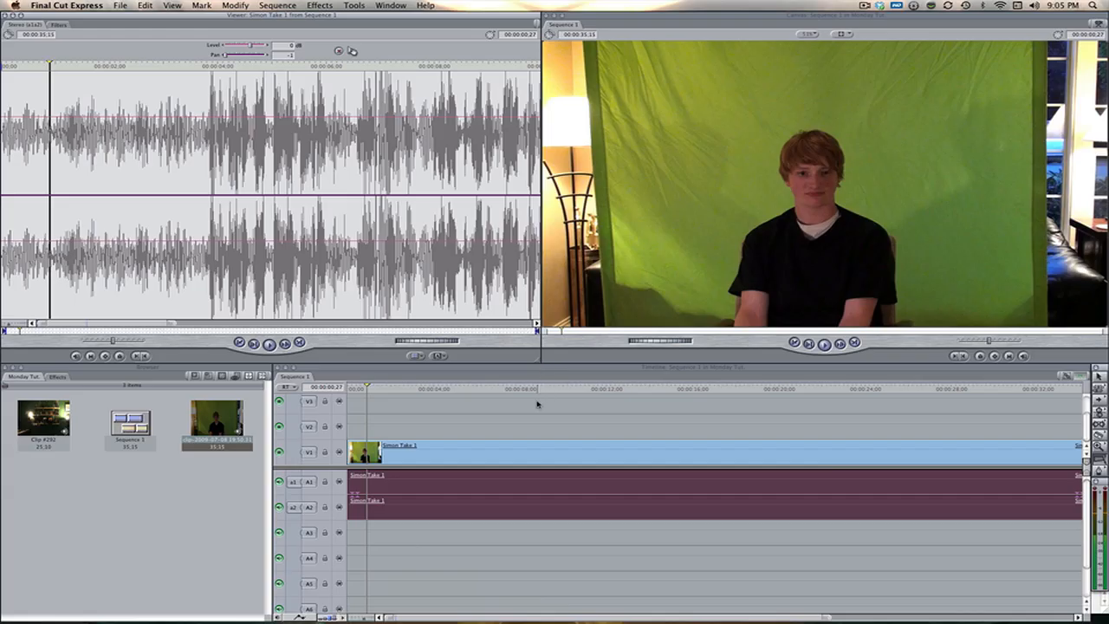
mouse_move(334, 405)
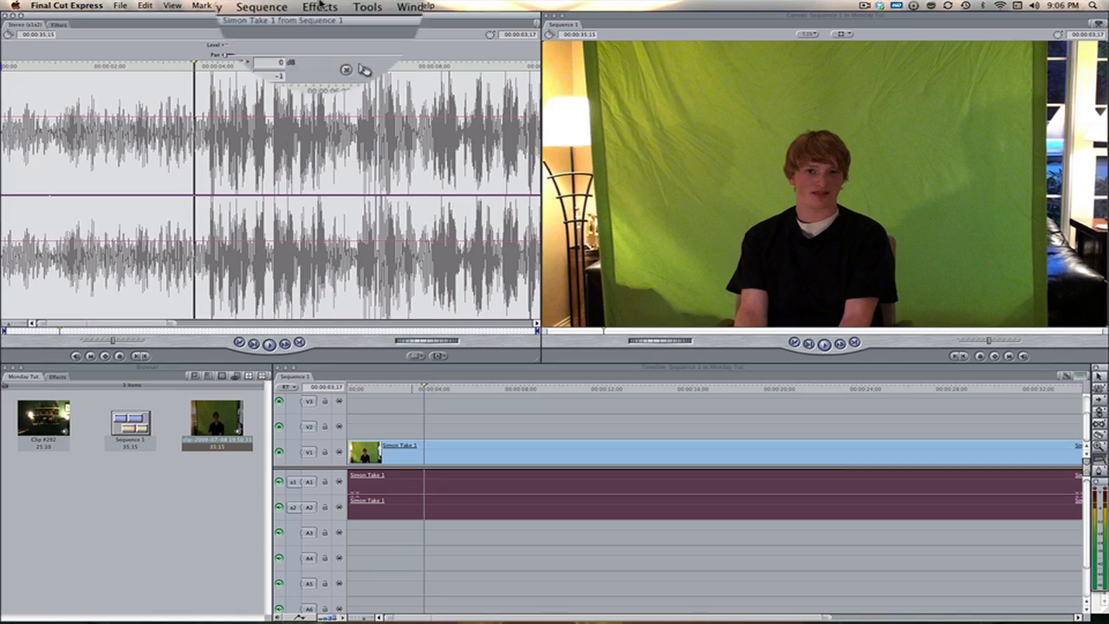
Step: Show the AUGraphicEQ frequency band parameters for Simon Take 1's audio in the Filters tab
left_click(319, 6)
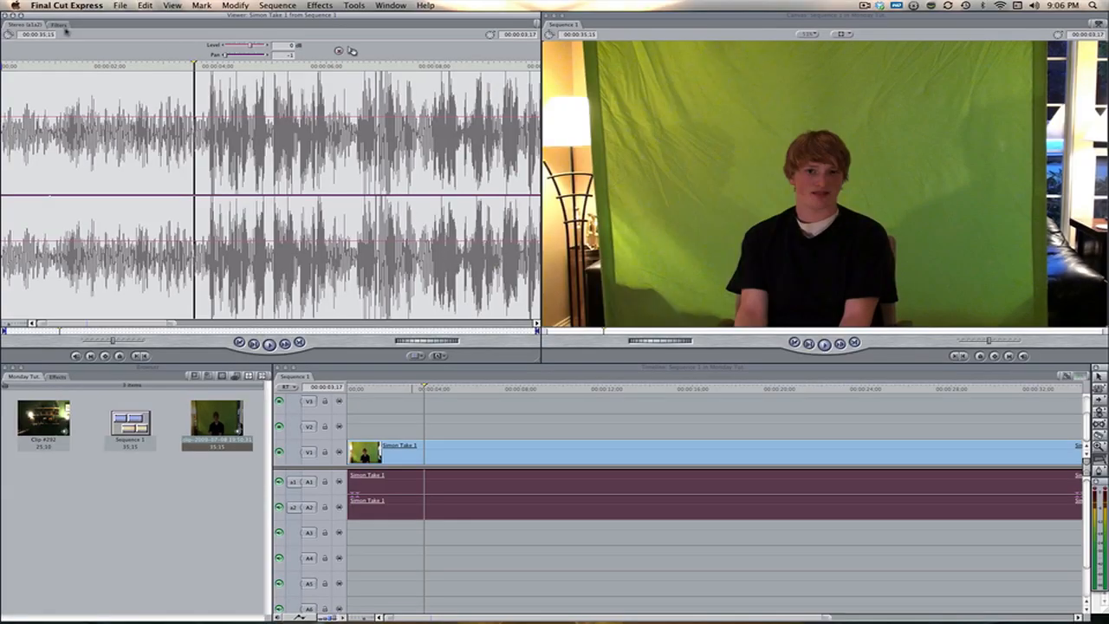
left_click(58, 24)
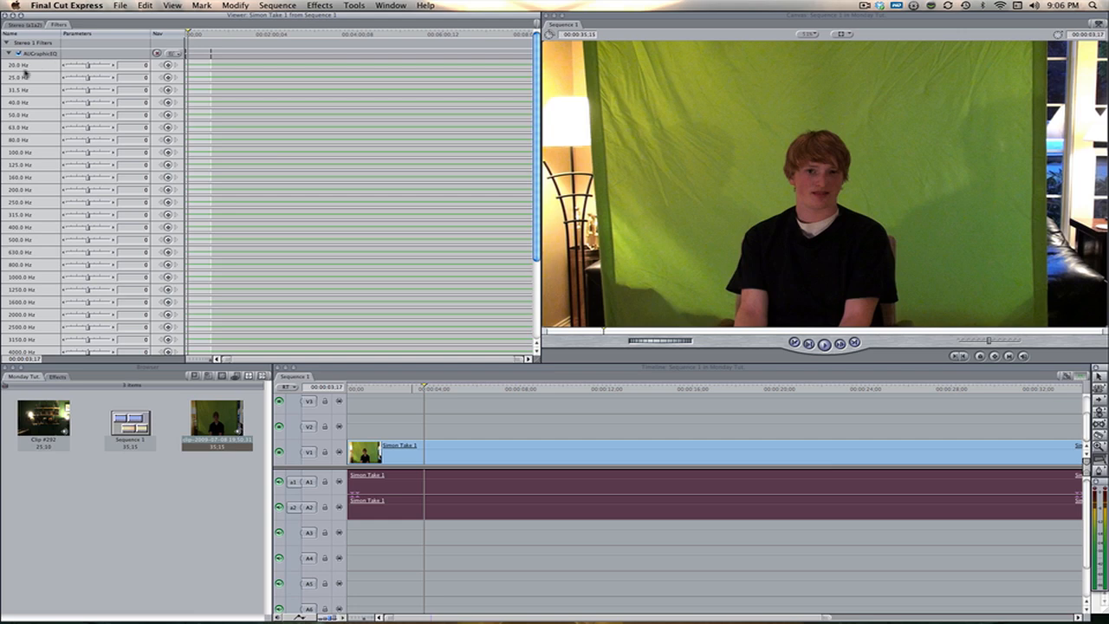
scroll("down", 3)
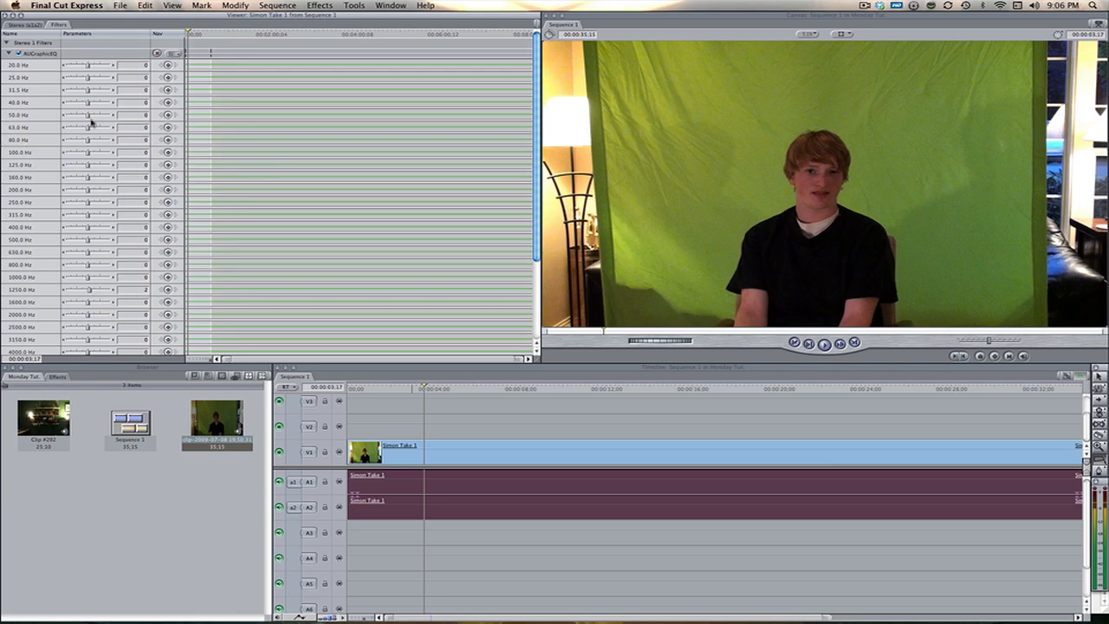
mouse_move(37, 77)
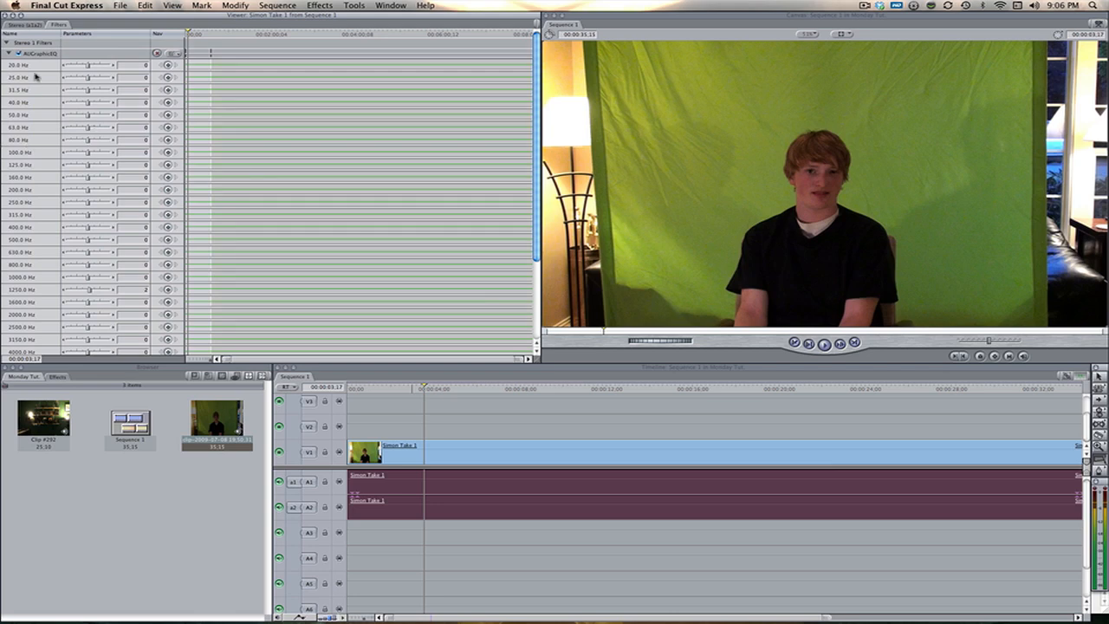
scroll("down", 3)
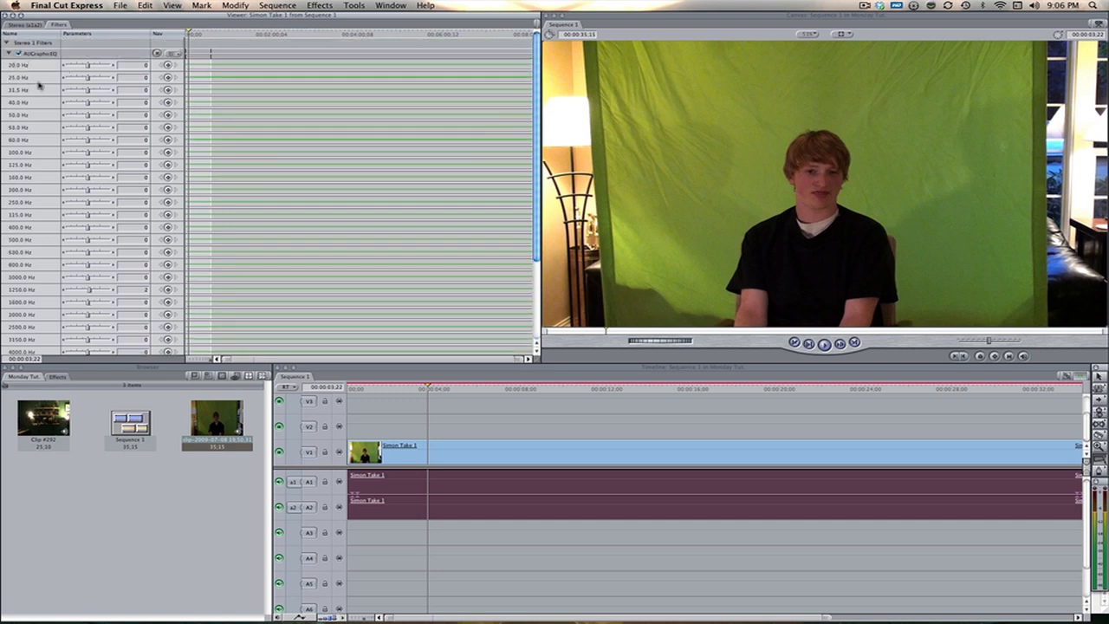
Step: Drag the low-frequency EQ band sliders (20–63 Hz) down to roughly -10 dB
left_click_drag(104, 65, 74, 65)
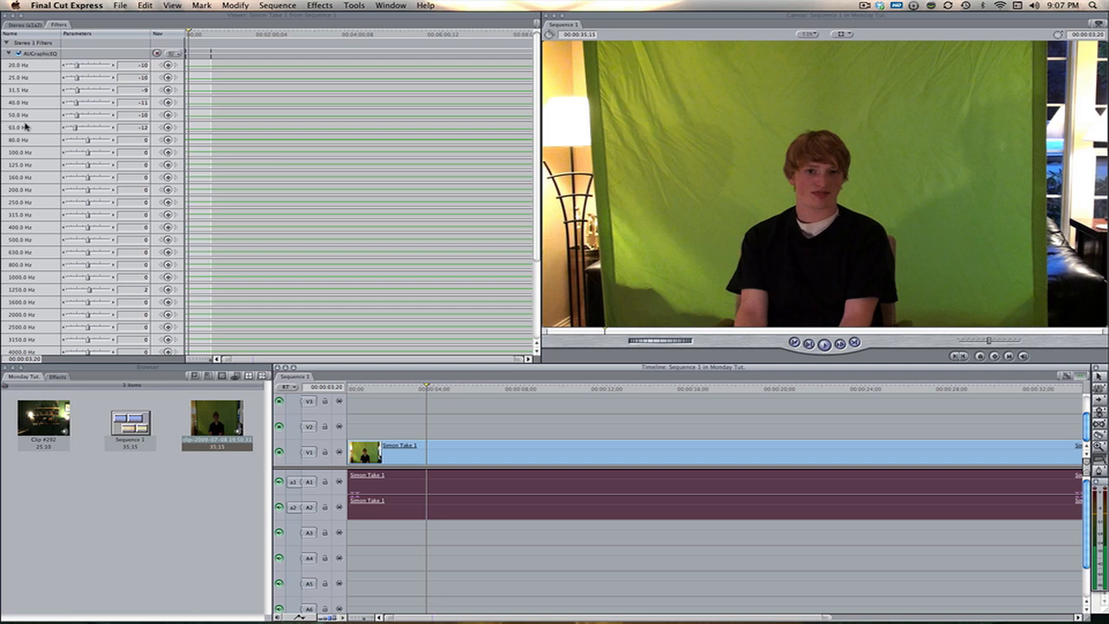
mouse_move(29, 118)
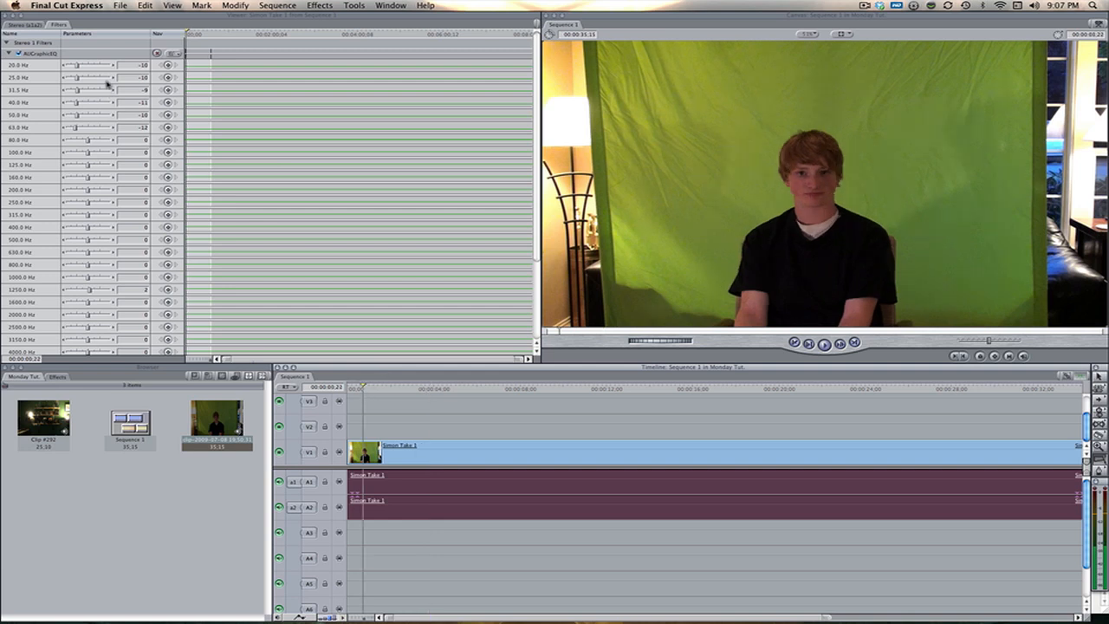
mouse_move(108, 68)
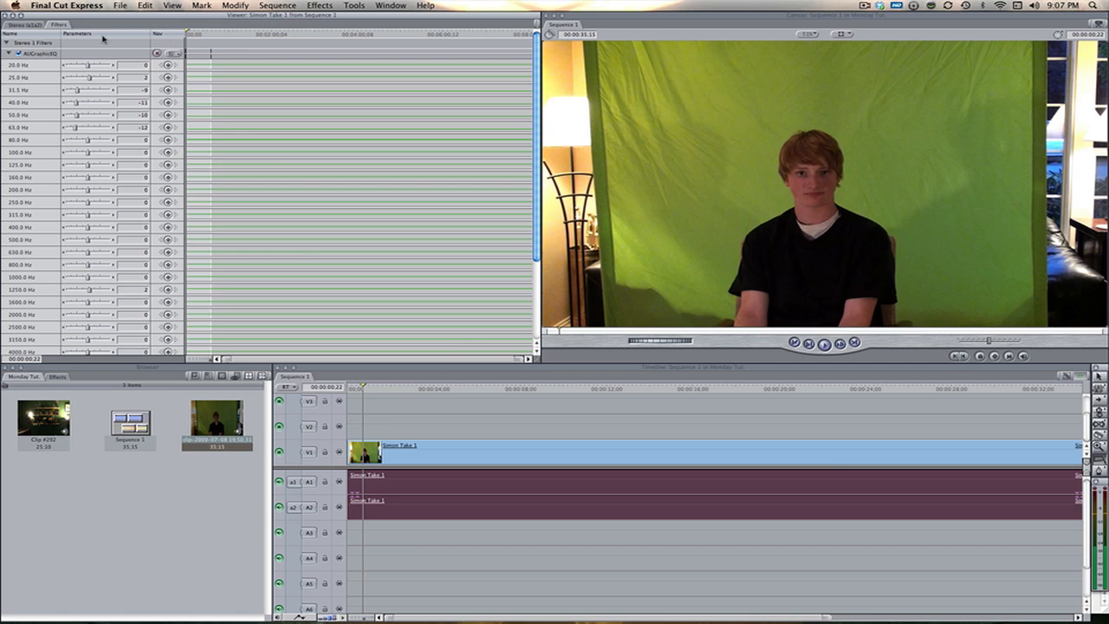
mouse_move(426, 417)
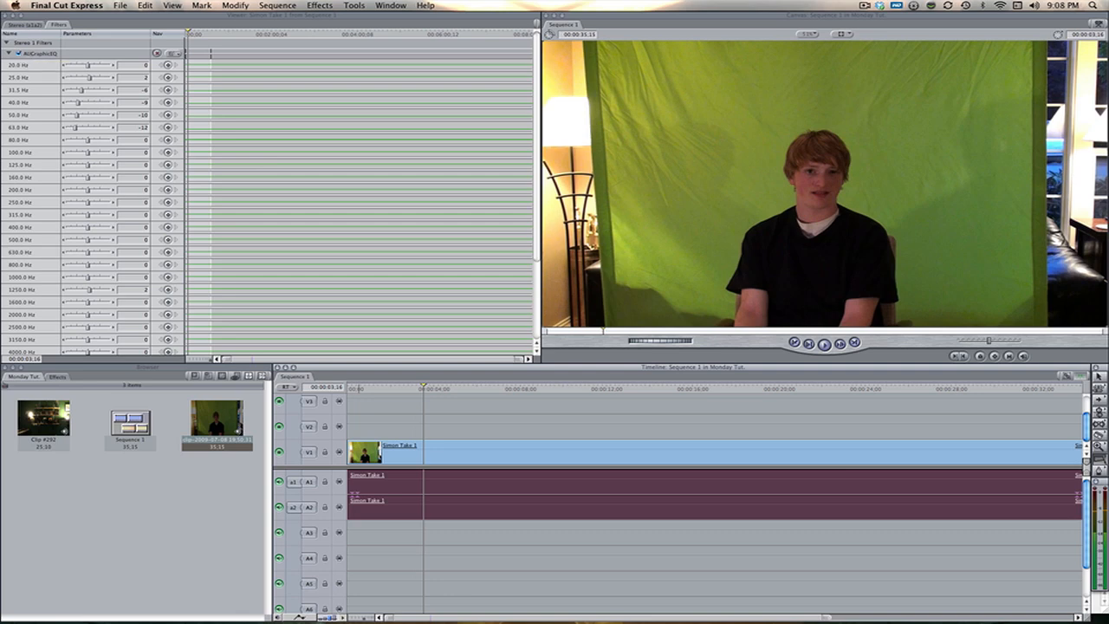
mouse_move(681, 583)
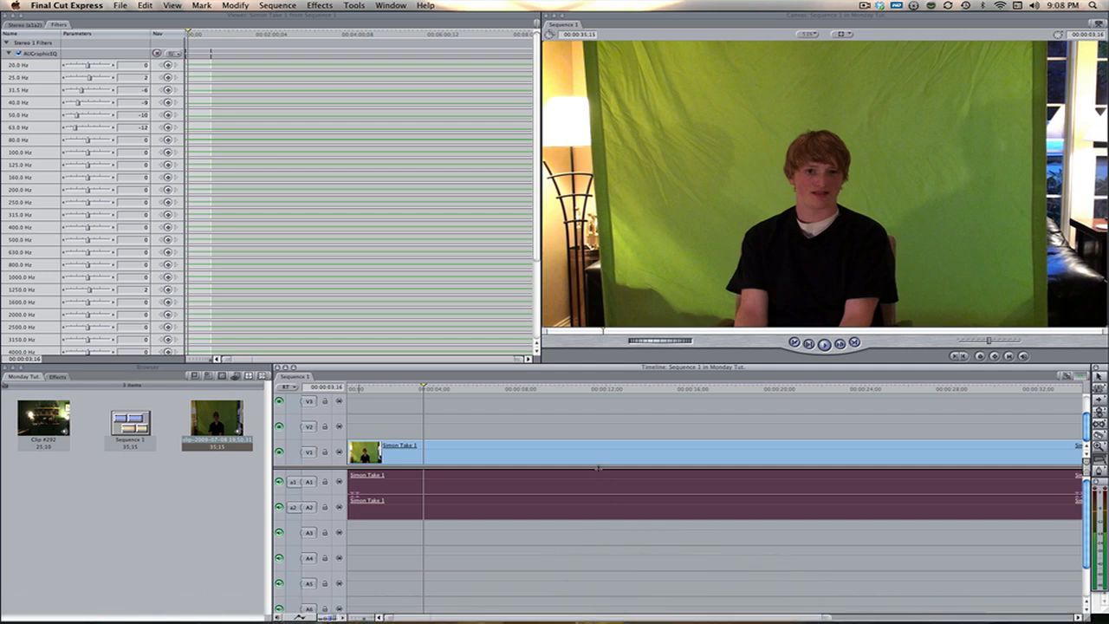
mouse_move(597, 476)
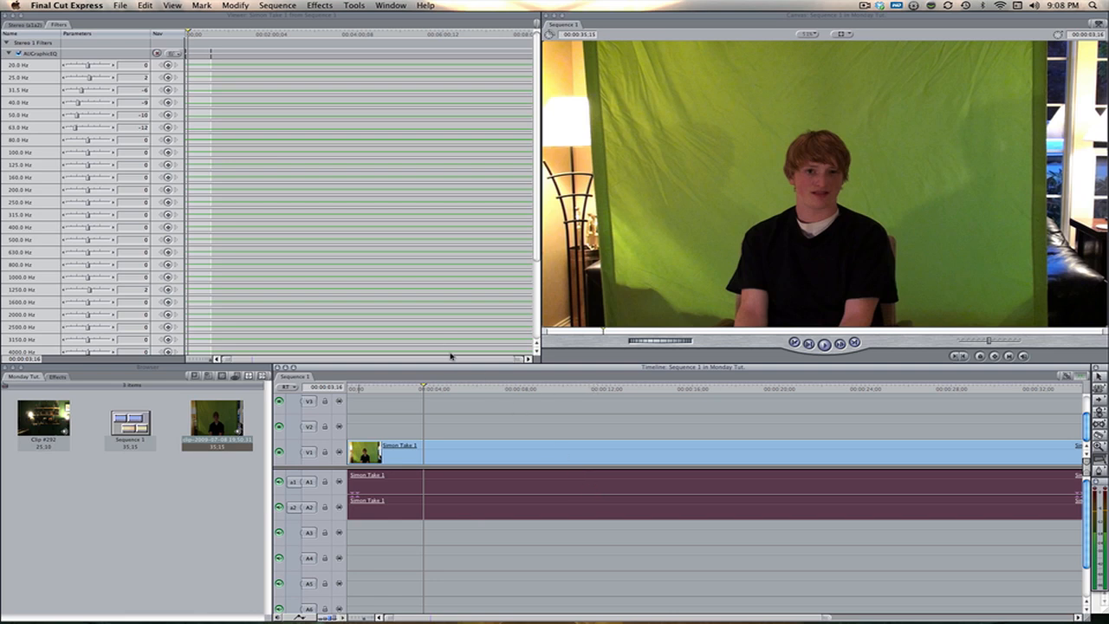
mouse_move(450, 358)
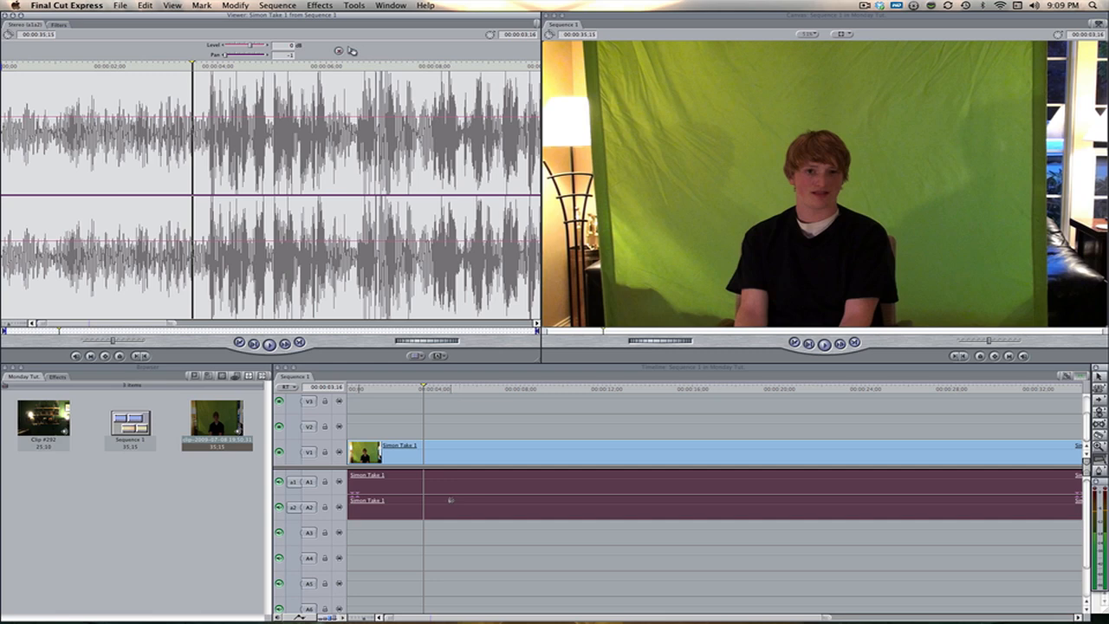
mouse_move(454, 500)
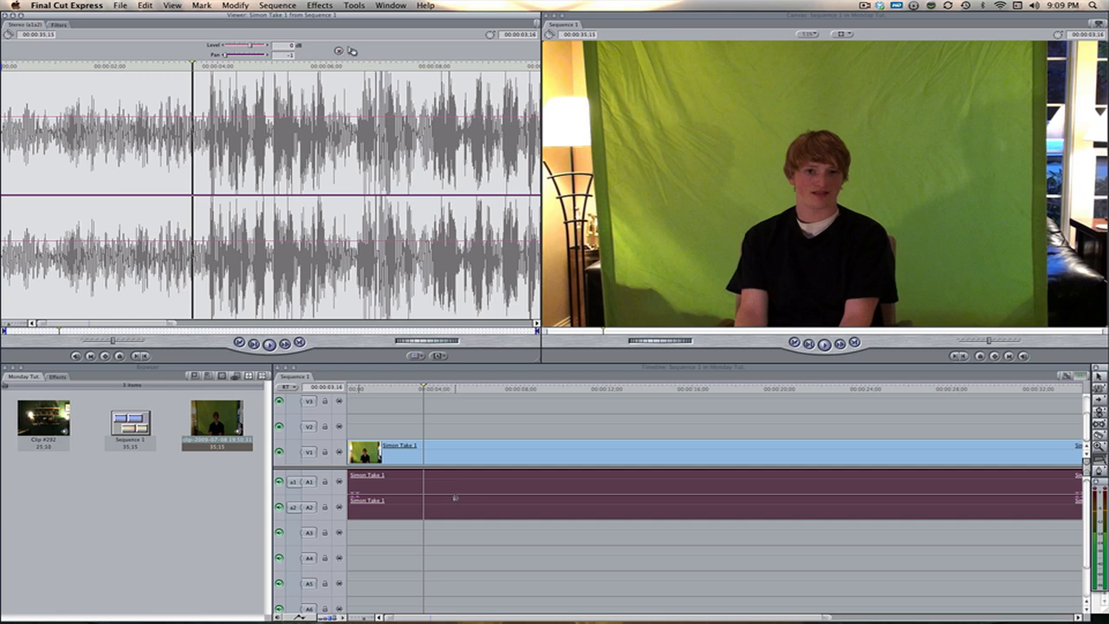
mouse_move(408, 489)
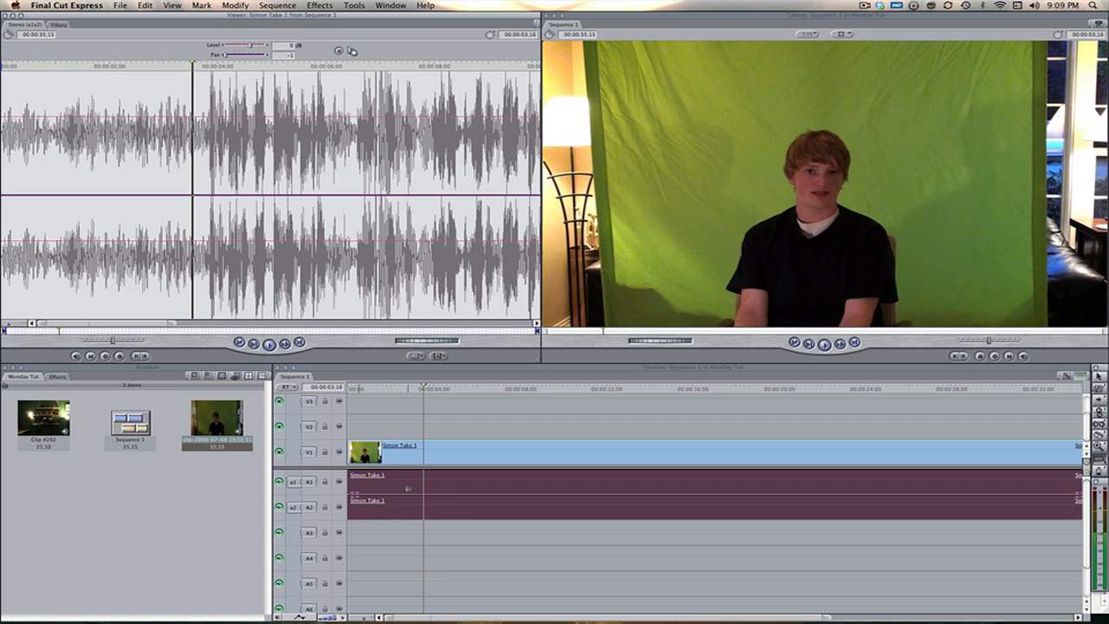